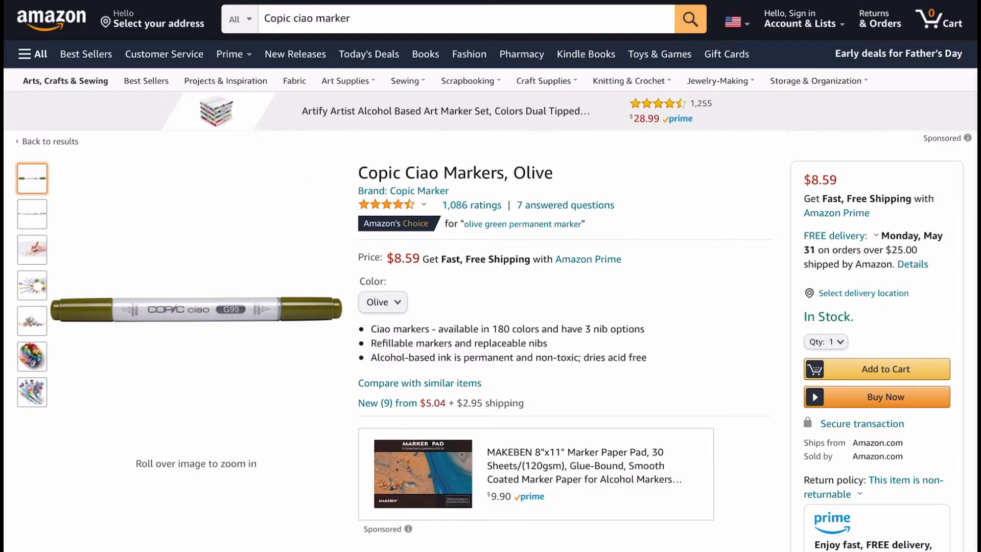
# From the 'Copic sketch marker' results, open the 'Copic Sketch Markers, Frost Blue' product page
pyautogui.click(49, 141)
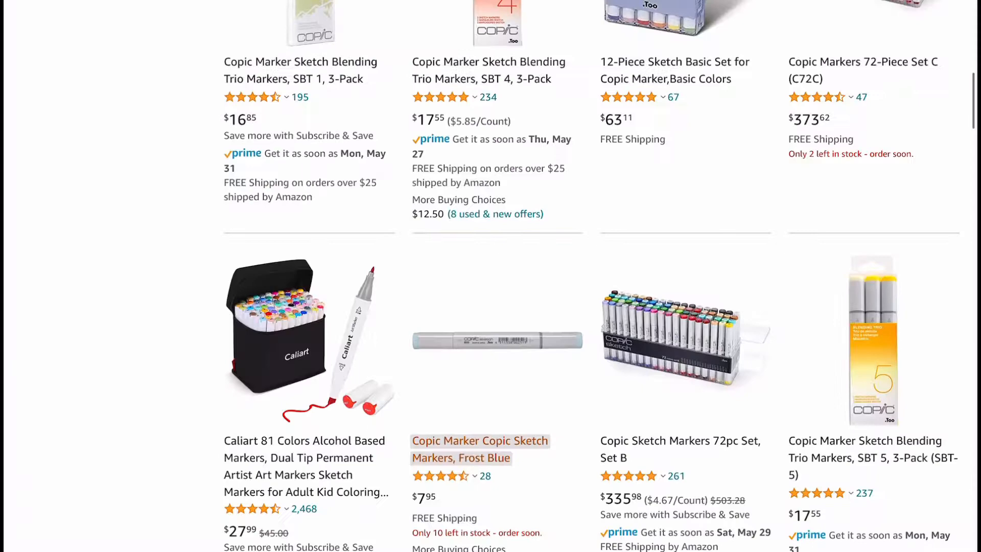
pyautogui.click(479, 449)
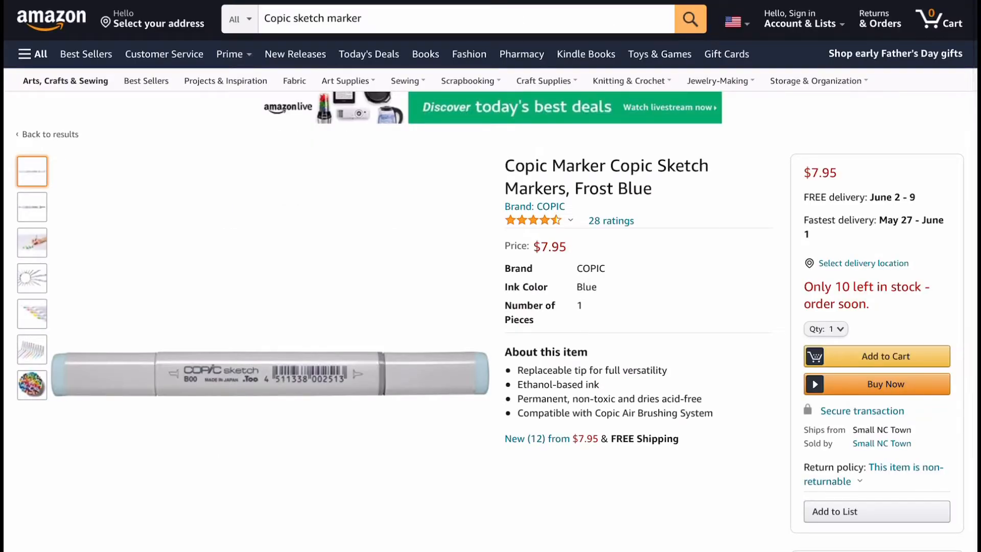